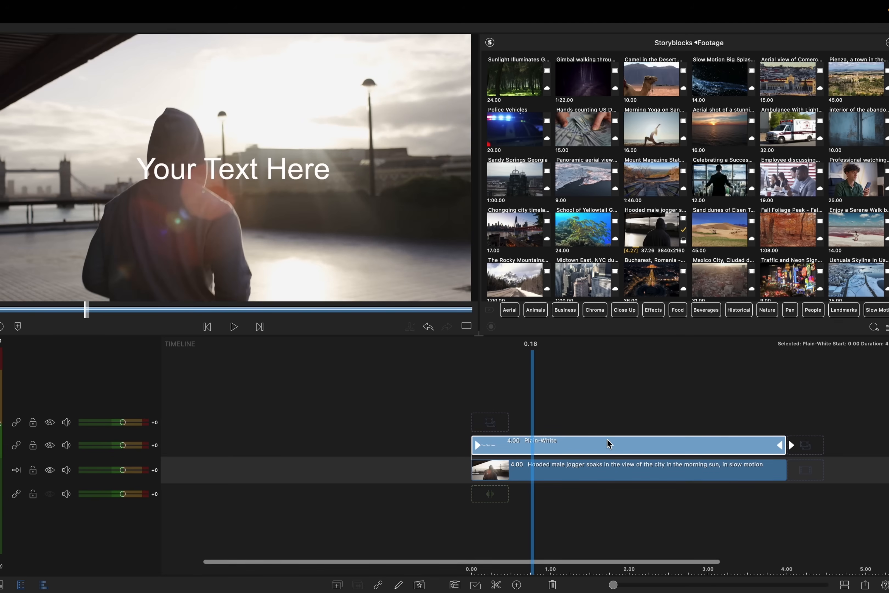
Step: Nudge the Plain-White title clip later on the timeline so it starts at 0.09
{"action": "left_click_drag", "start_coordinate": [607, 444], "coordinate": [562, 444]}
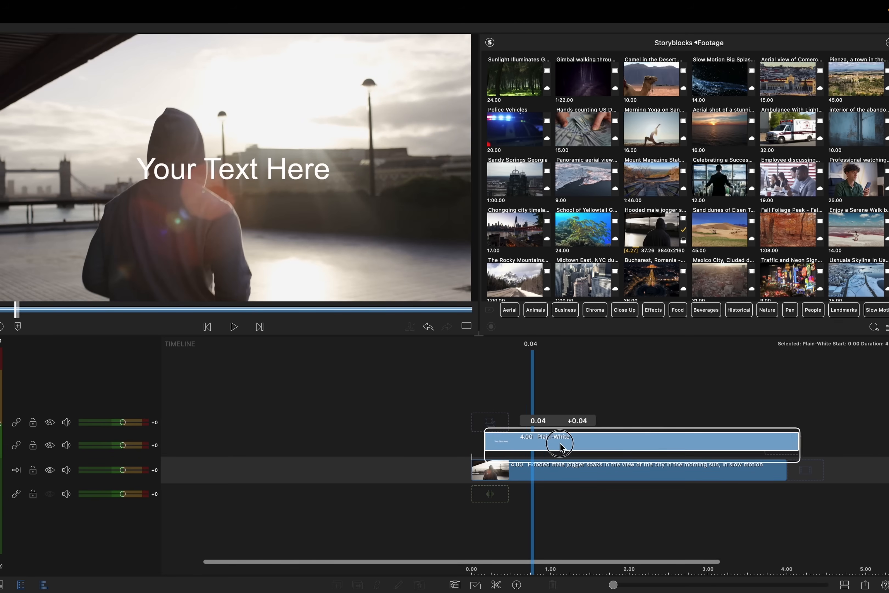
{"action": "left_click_drag", "start_coordinate": [562, 443], "coordinate": [575, 444]}
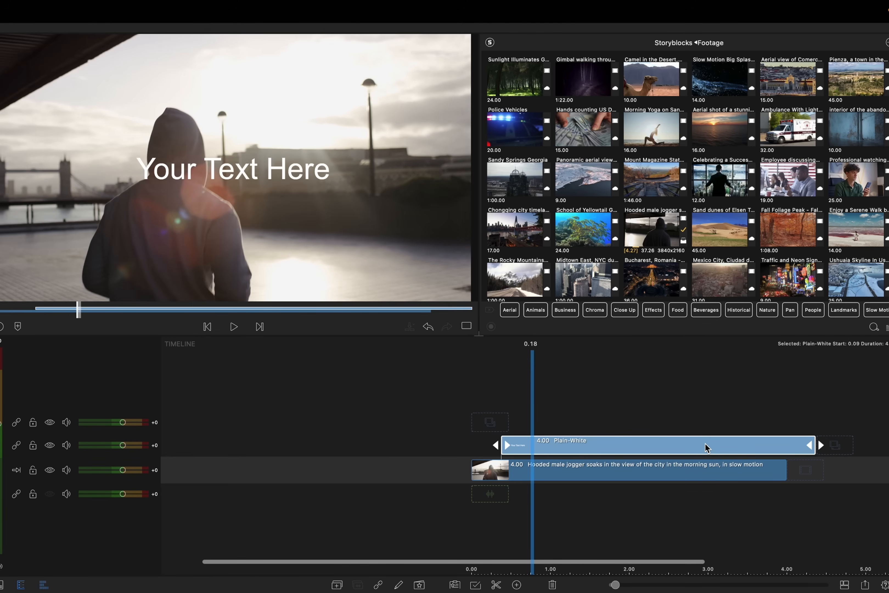
{"action": "left_click_drag", "start_coordinate": [817, 444], "coordinate": [630, 445]}
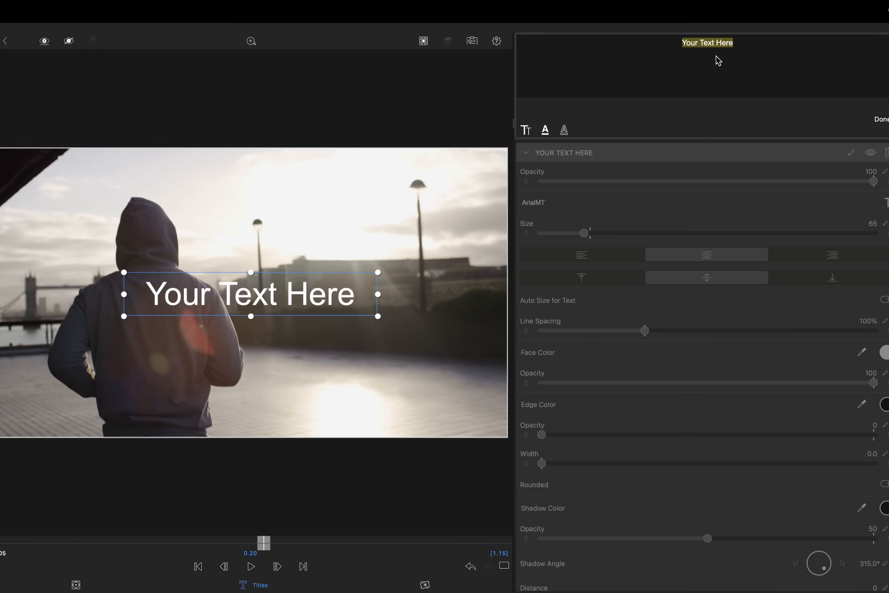
Step: Enter the title text R.U.N. L.O.N.D.O.N and set its typeface to Anton
{"action": "type", "text": "R.U.N. L.O.N.D.O.N"}
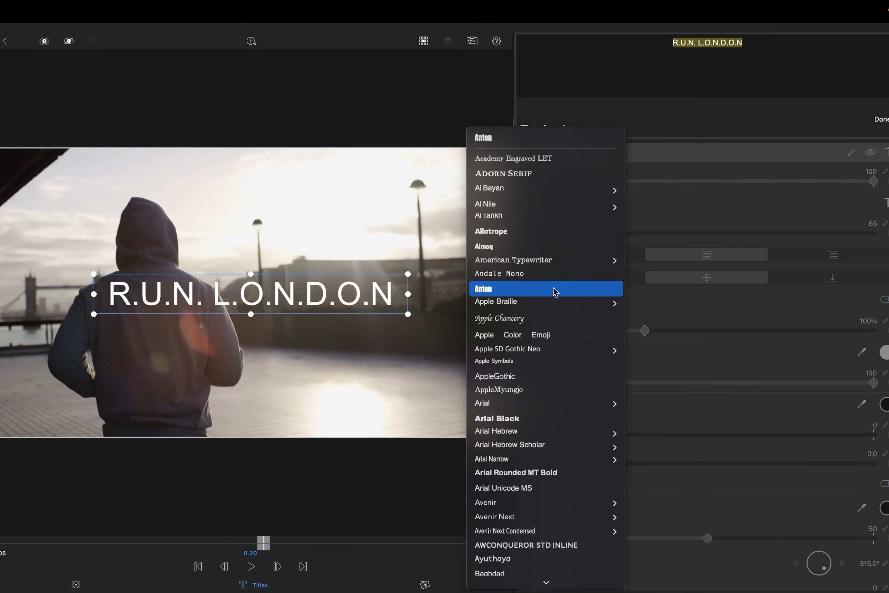
{"action": "left_click", "coordinate": [483, 288]}
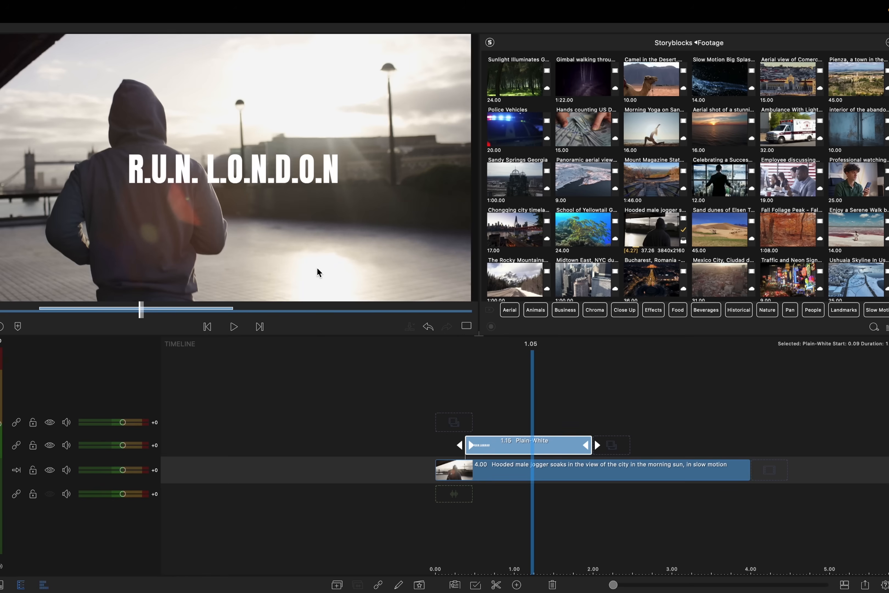
{"action": "mouse_move", "coordinate": [569, 447]}
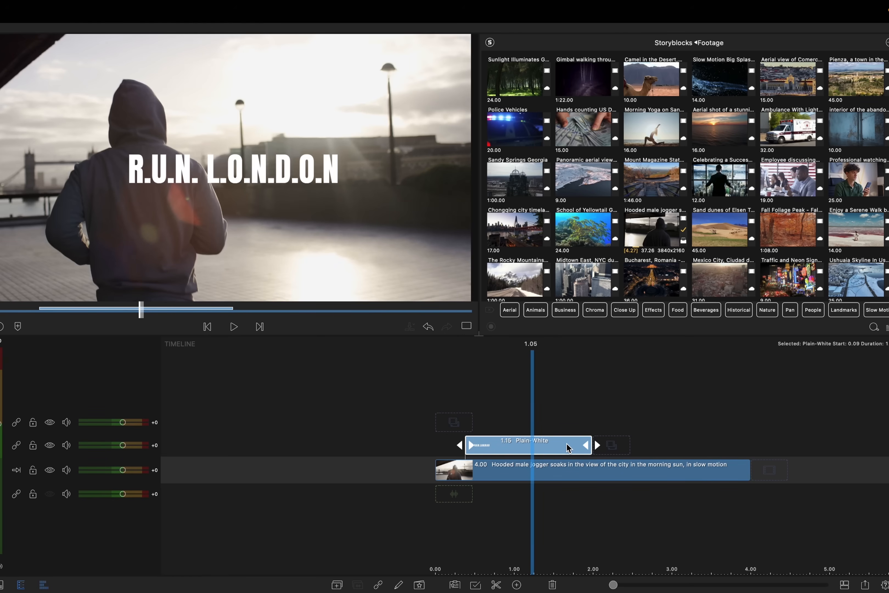
{"action": "mouse_move", "coordinate": [540, 412]}
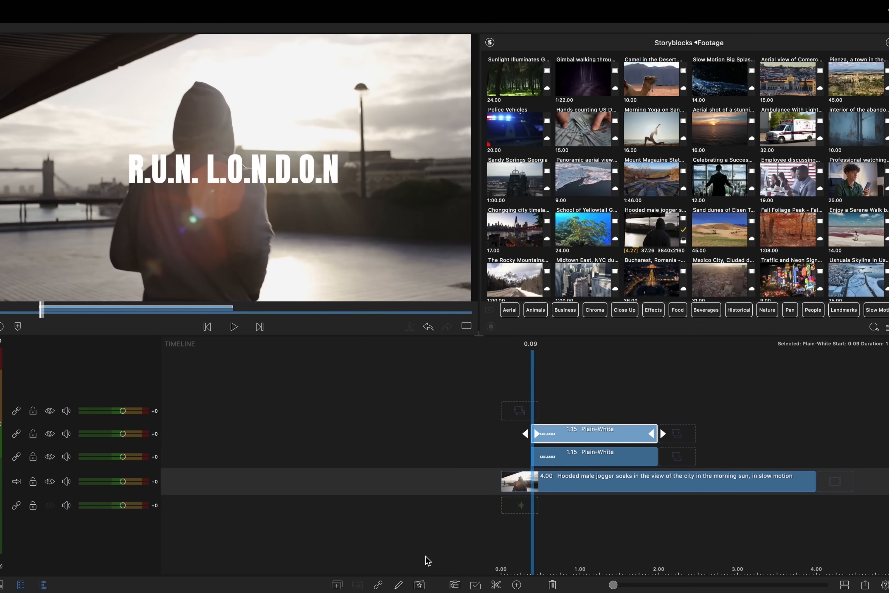
{"action": "mouse_move", "coordinate": [347, 581]}
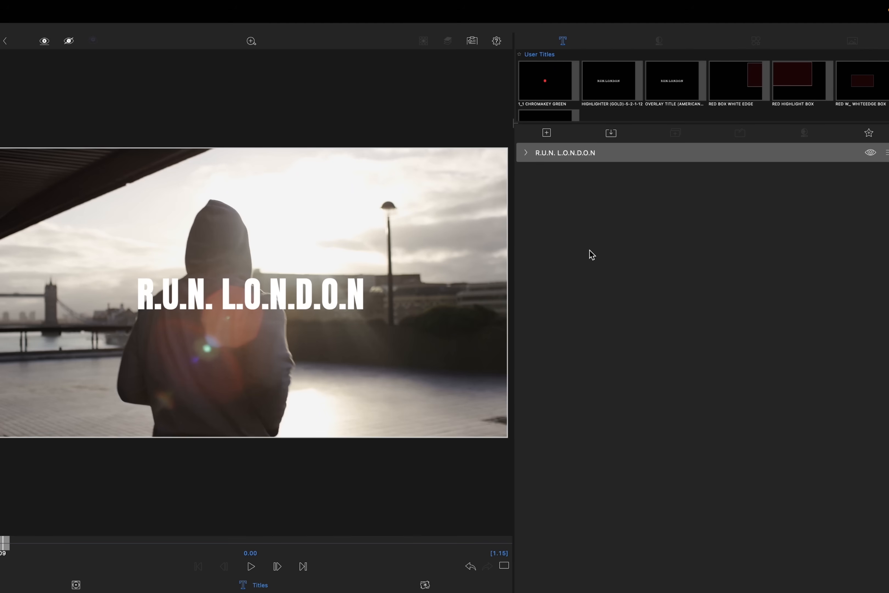
Step: Recolour the upper title copies in the title editor and return to the timeline
{"action": "left_click", "coordinate": [660, 40]}
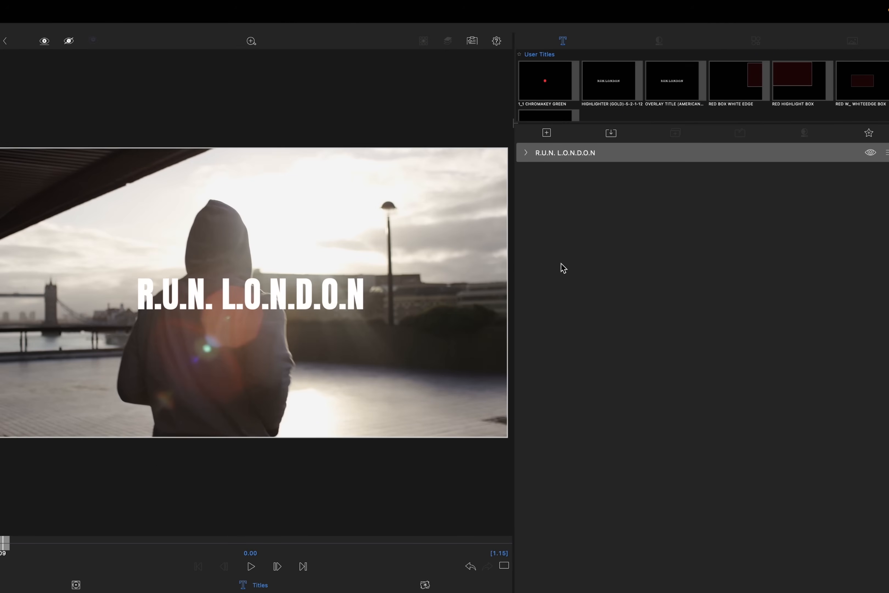
{"action": "left_click", "coordinate": [659, 40]}
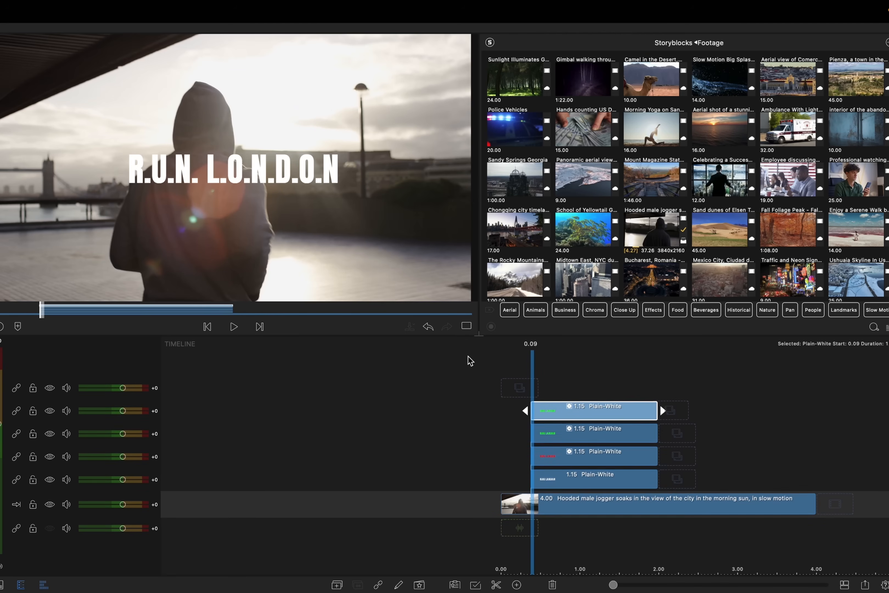
Step: Clear the selection and lock the white title and jogger footage tracks
{"action": "double_click", "coordinate": [594, 410]}
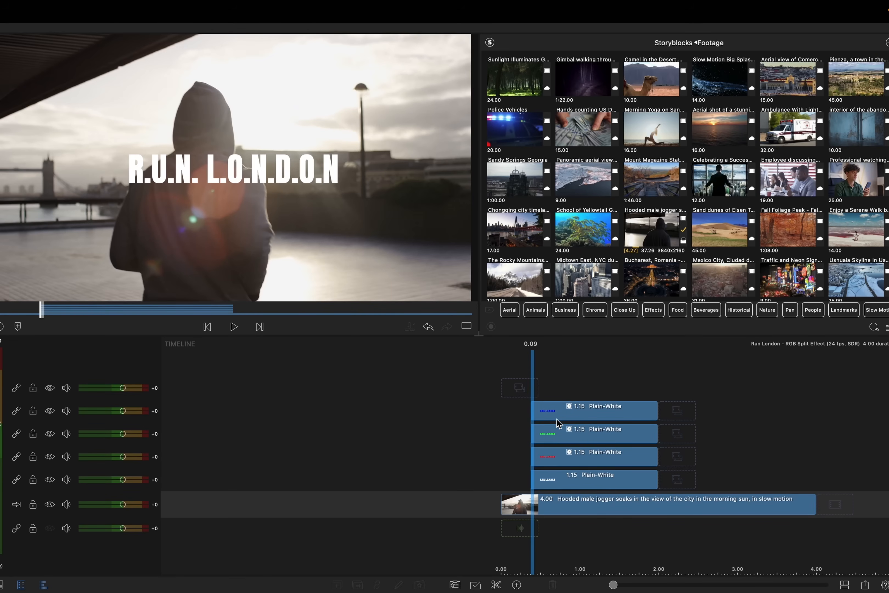
{"action": "mouse_move", "coordinate": [141, 478]}
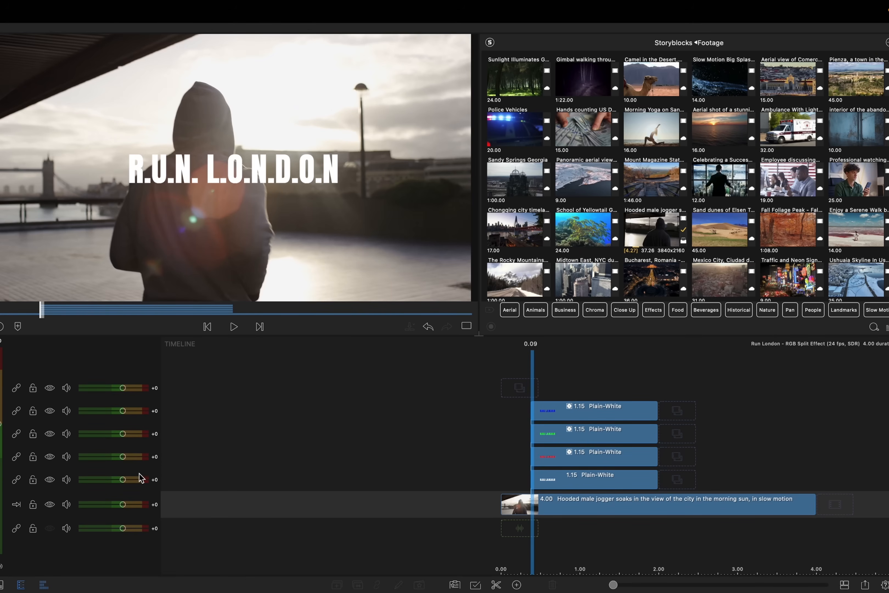
{"action": "left_click", "coordinate": [32, 479]}
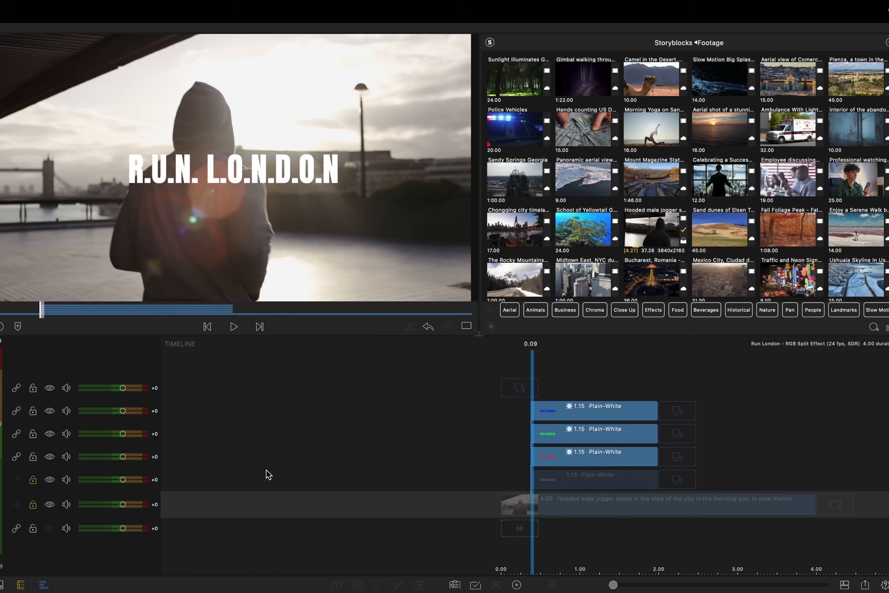
{"action": "mouse_move", "coordinate": [343, 469]}
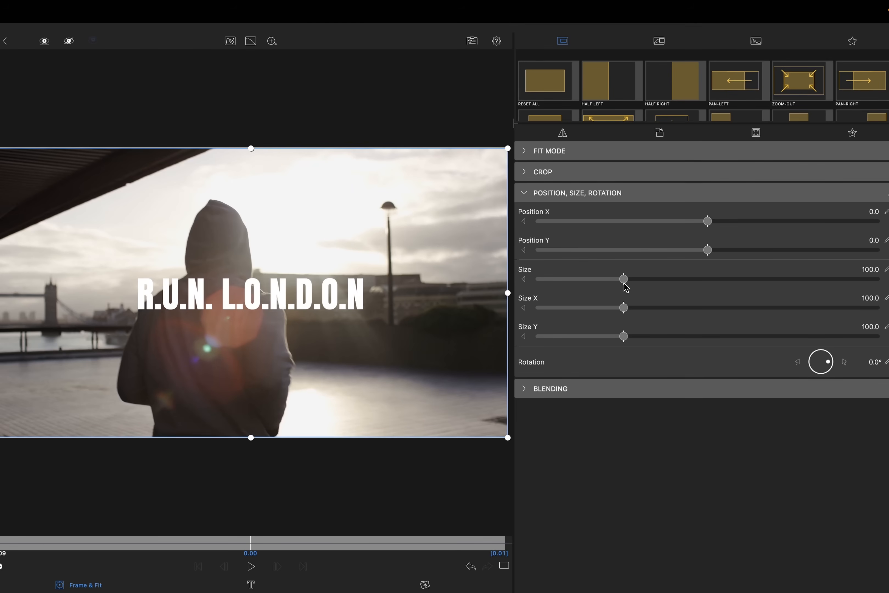
Step: Test scale and vertical offsets on a title copy in Frame & Fit, then reset them
{"action": "left_click_drag", "start_coordinate": [623, 278], "coordinate": [631, 280]}
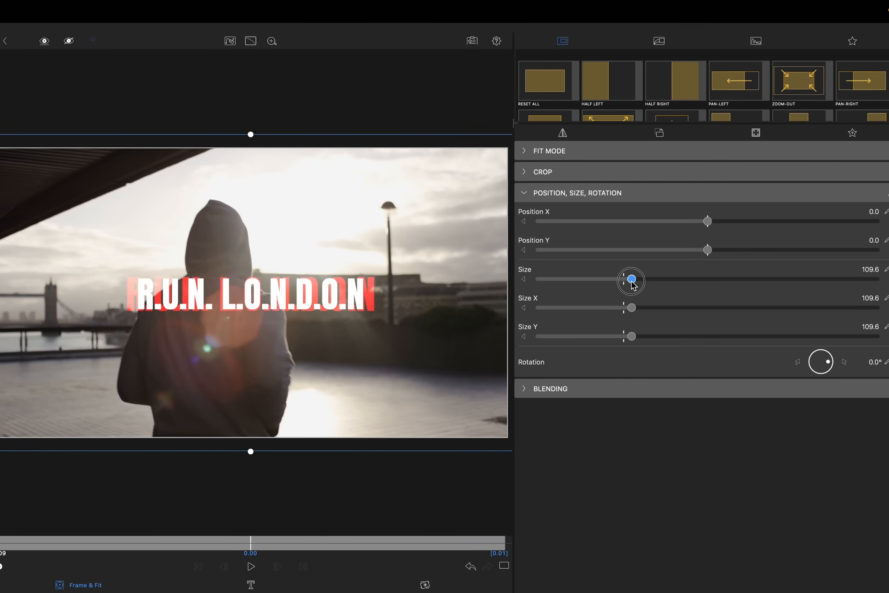
{"action": "left_click_drag", "start_coordinate": [631, 280], "coordinate": [628, 281]}
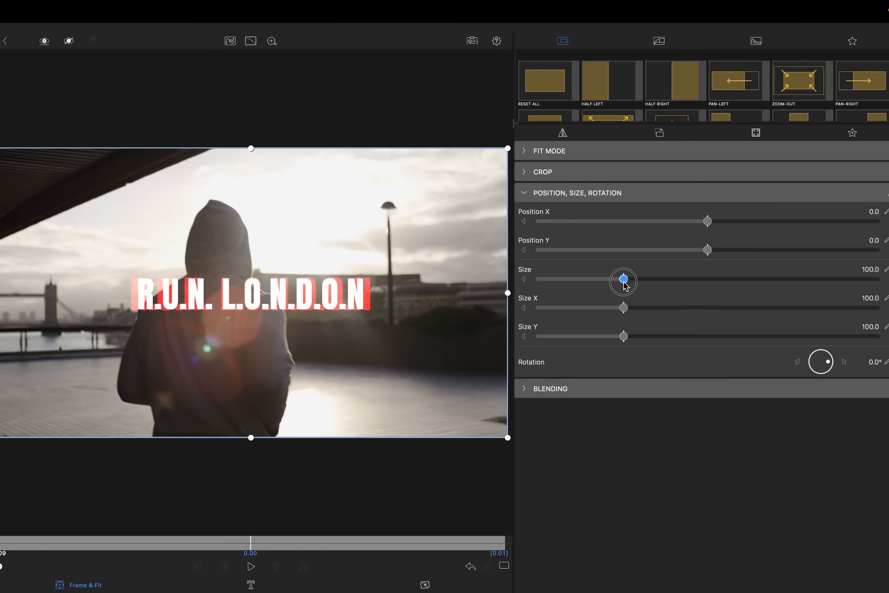
{"action": "left_click_drag", "start_coordinate": [625, 281], "coordinate": [619, 281]}
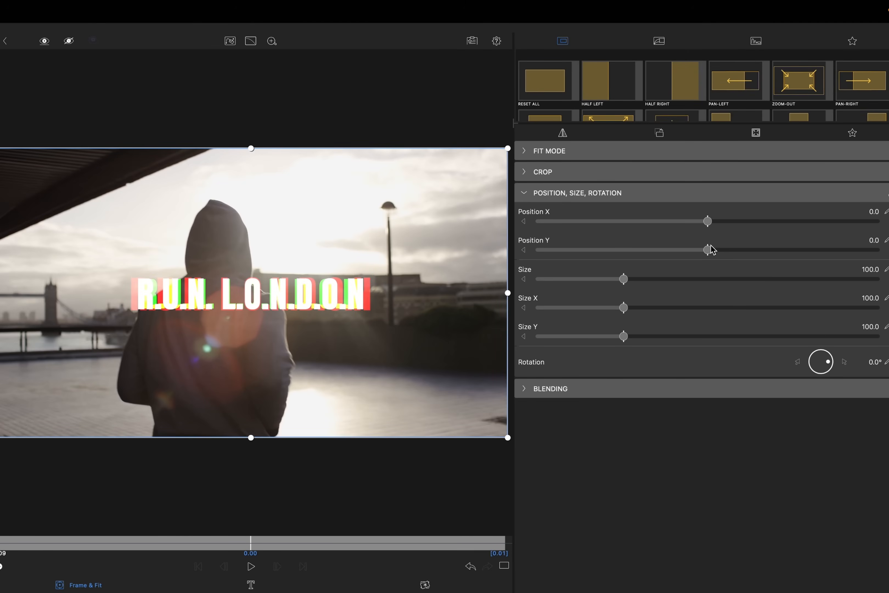
{"action": "left_click_drag", "start_coordinate": [707, 250], "coordinate": [710, 250]}
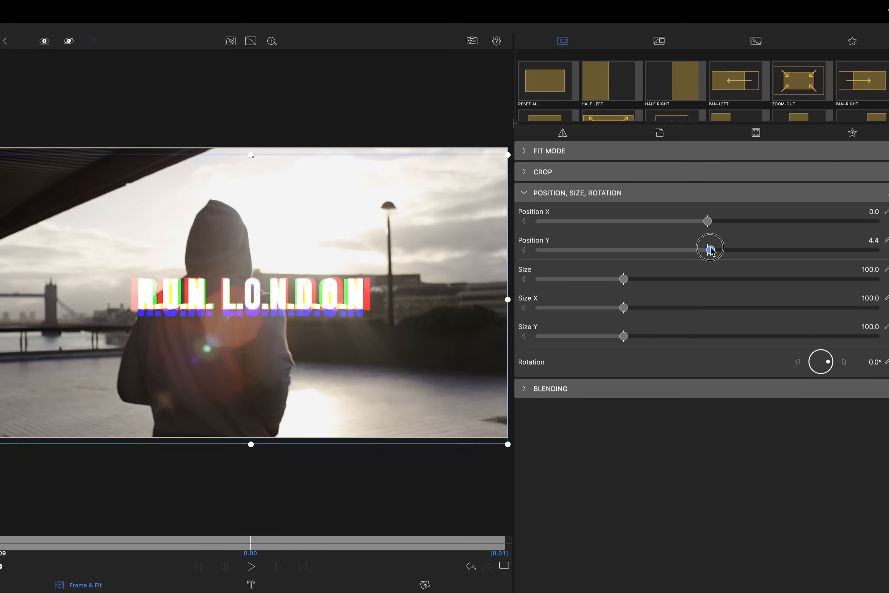
{"action": "left_click_drag", "start_coordinate": [711, 250], "coordinate": [705, 250]}
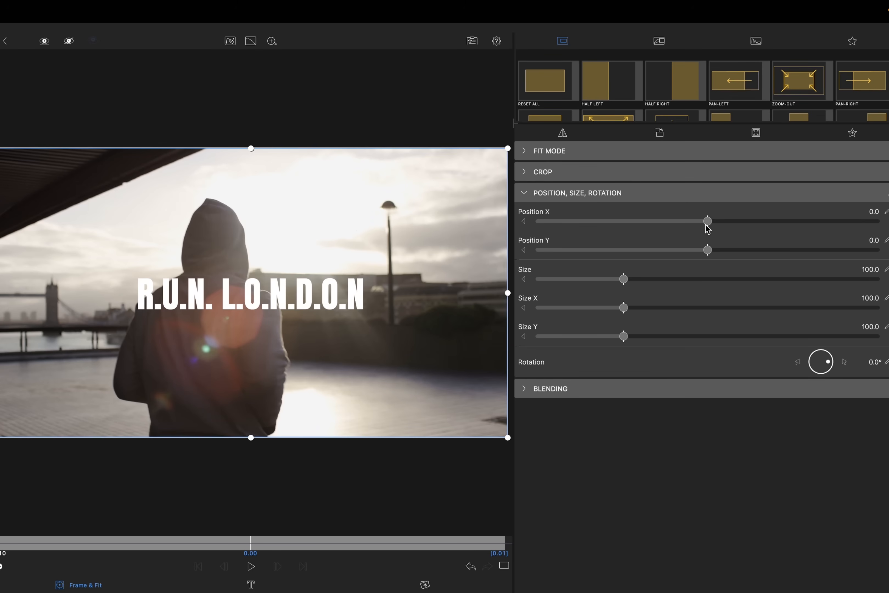
Step: Offset the coloured title copies slightly left, to about −4.2 Position X
{"action": "left_click_drag", "start_coordinate": [707, 220], "coordinate": [705, 220]}
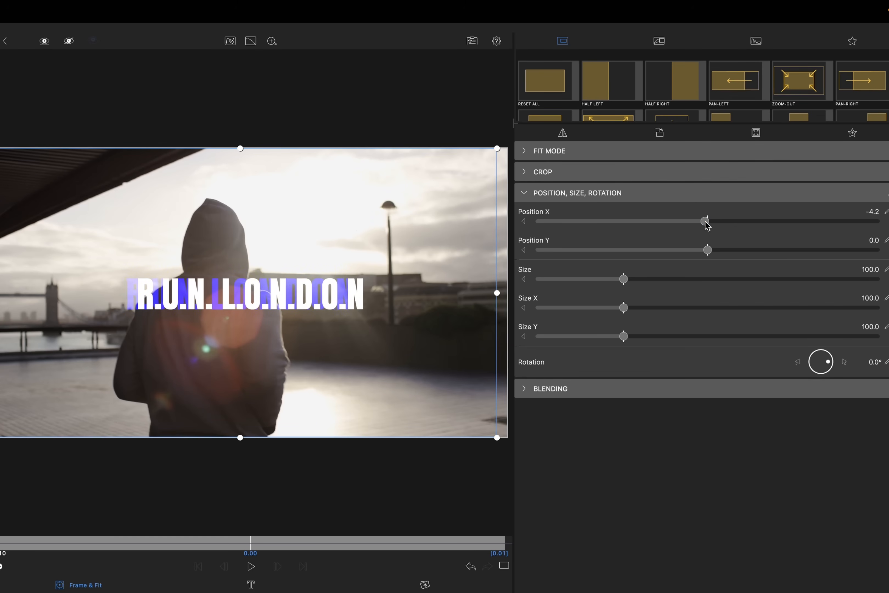
{"action": "mouse_move", "coordinate": [640, 307]}
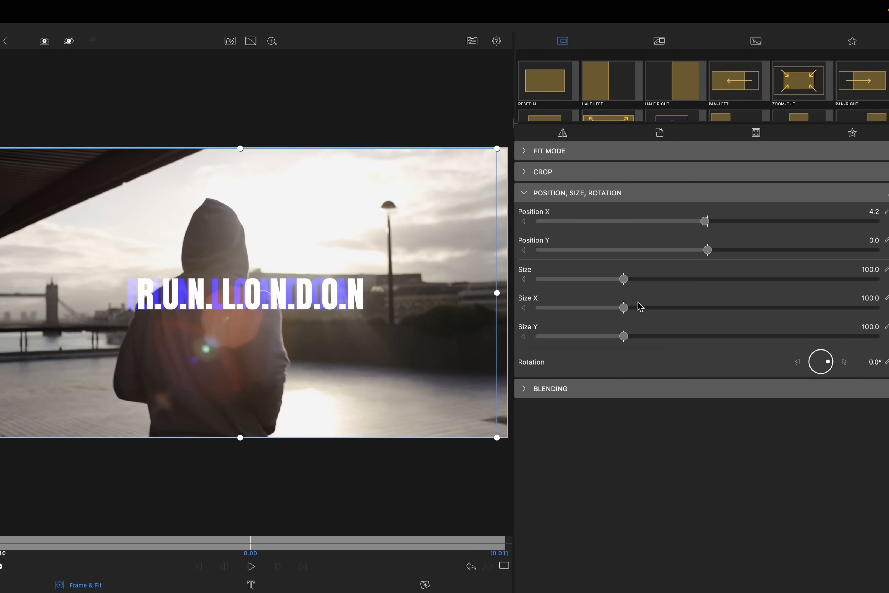
{"action": "left_click_drag", "start_coordinate": [623, 308], "coordinate": [630, 308]}
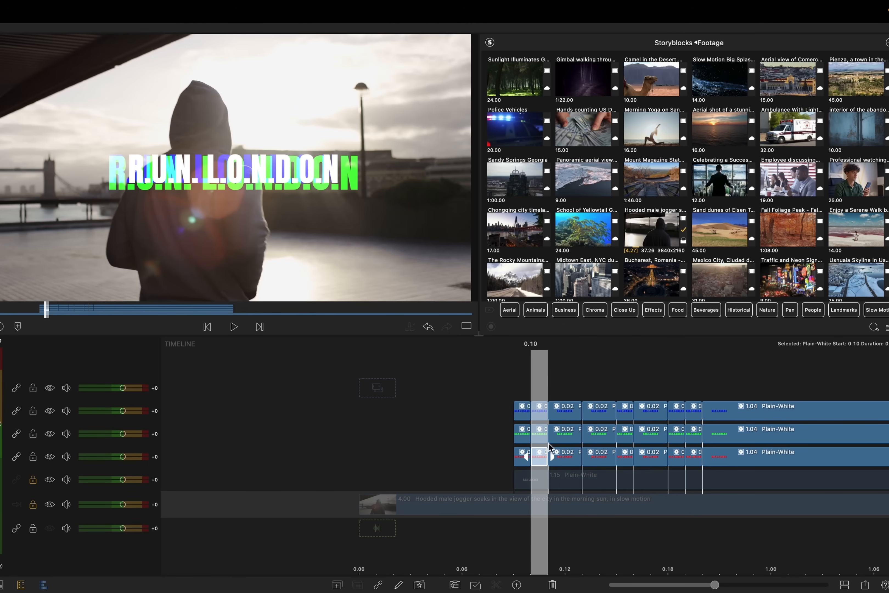
{"action": "mouse_move", "coordinate": [562, 470]}
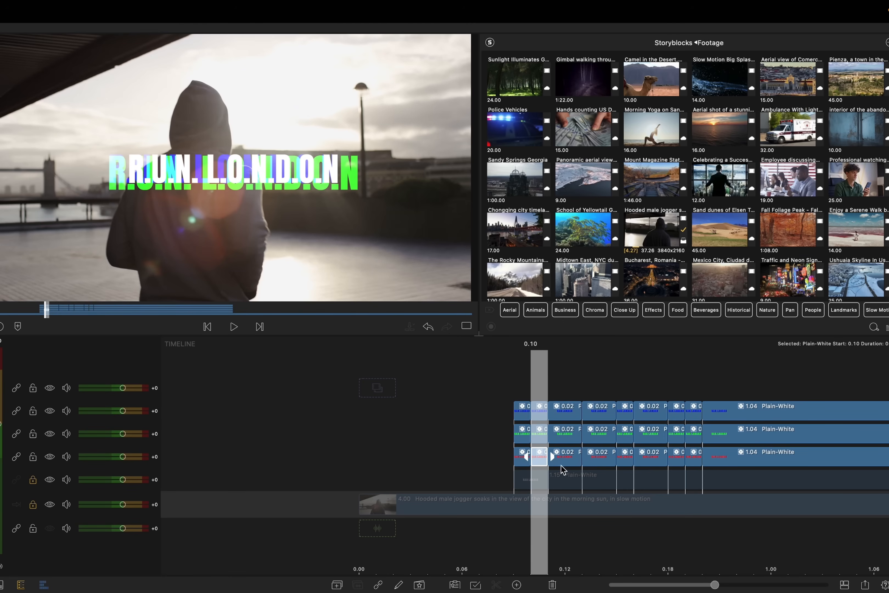
{"action": "mouse_move", "coordinate": [544, 422]}
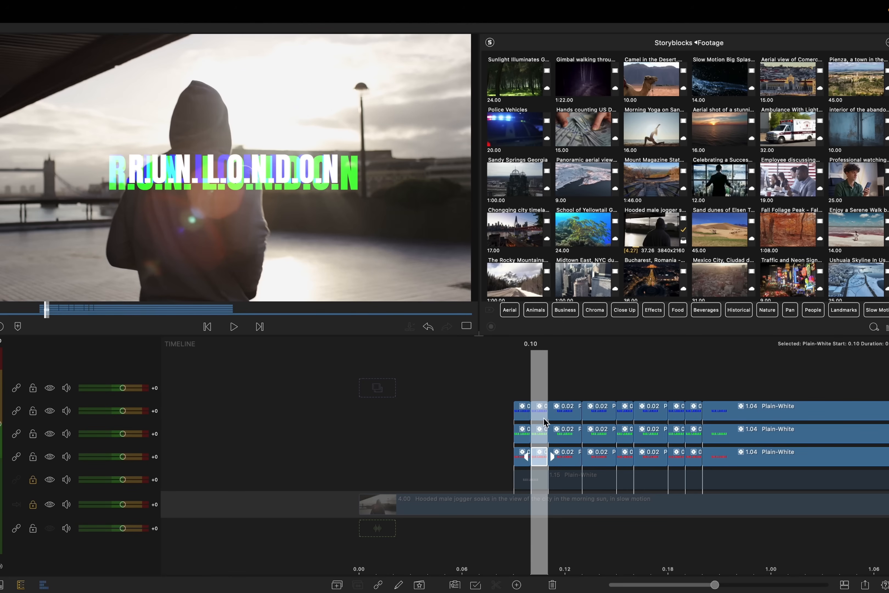
{"action": "mouse_move", "coordinate": [569, 416]}
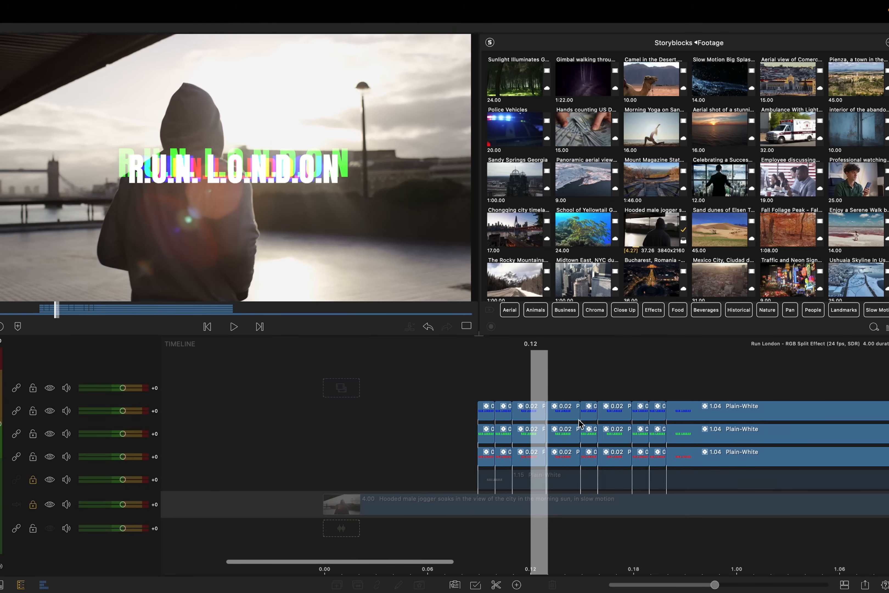
{"action": "left_click", "coordinate": [549, 407]}
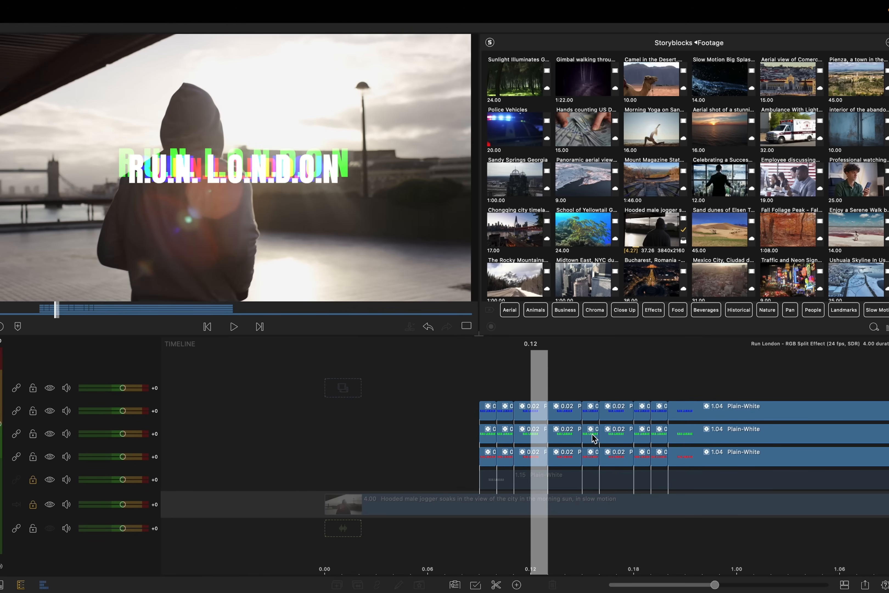
{"action": "left_click", "coordinate": [233, 326]}
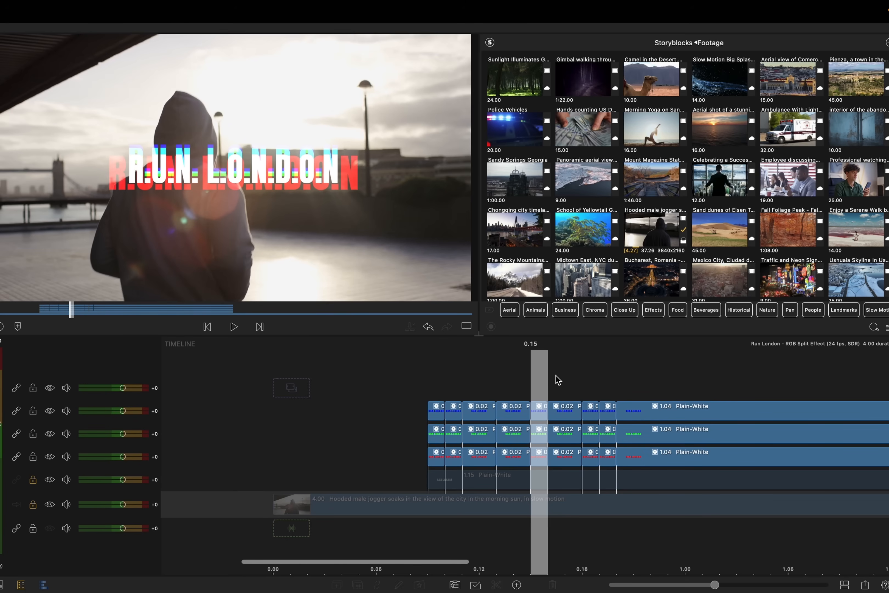
{"action": "left_click_drag", "start_coordinate": [559, 380], "coordinate": [723, 479]}
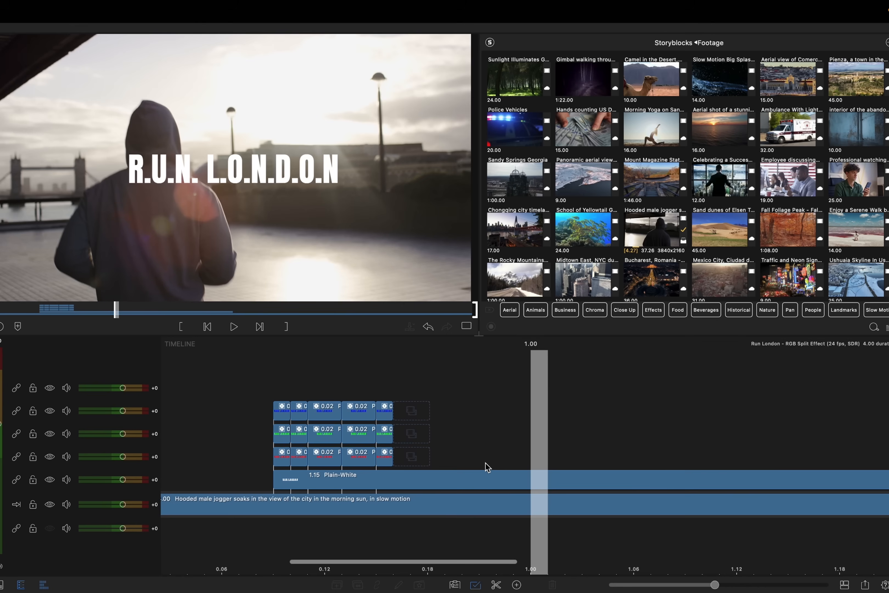
{"action": "left_click", "coordinate": [233, 326]}
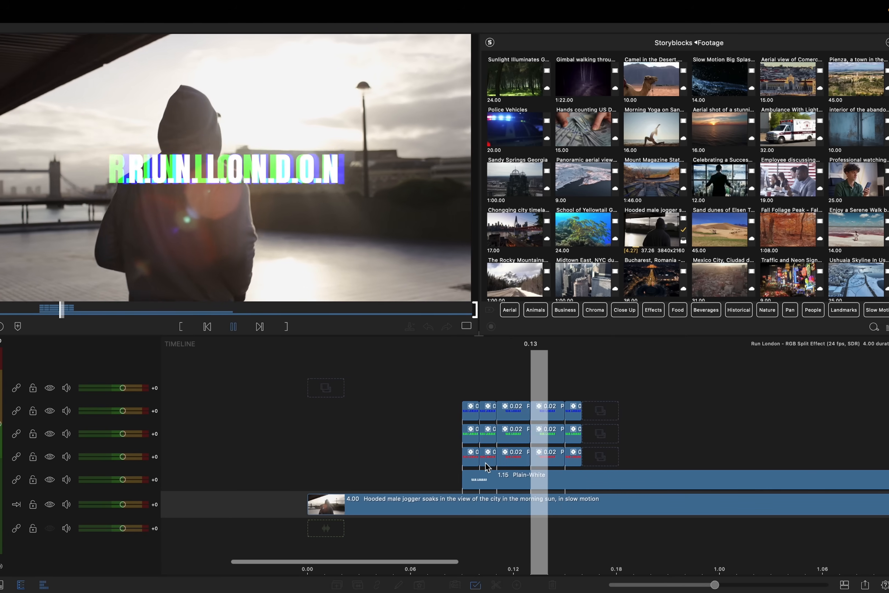
{"action": "left_click", "coordinate": [233, 326]}
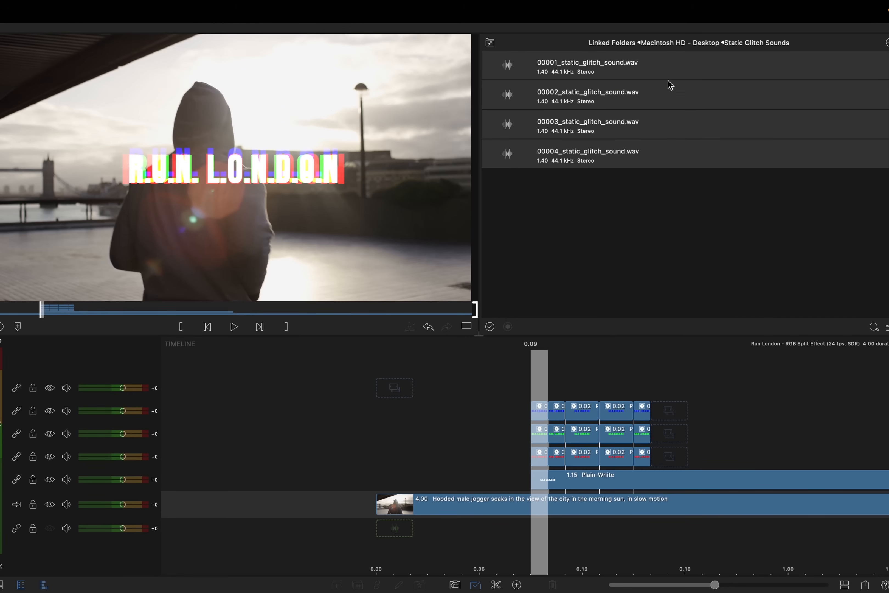
{"action": "mouse_move", "coordinate": [650, 69]}
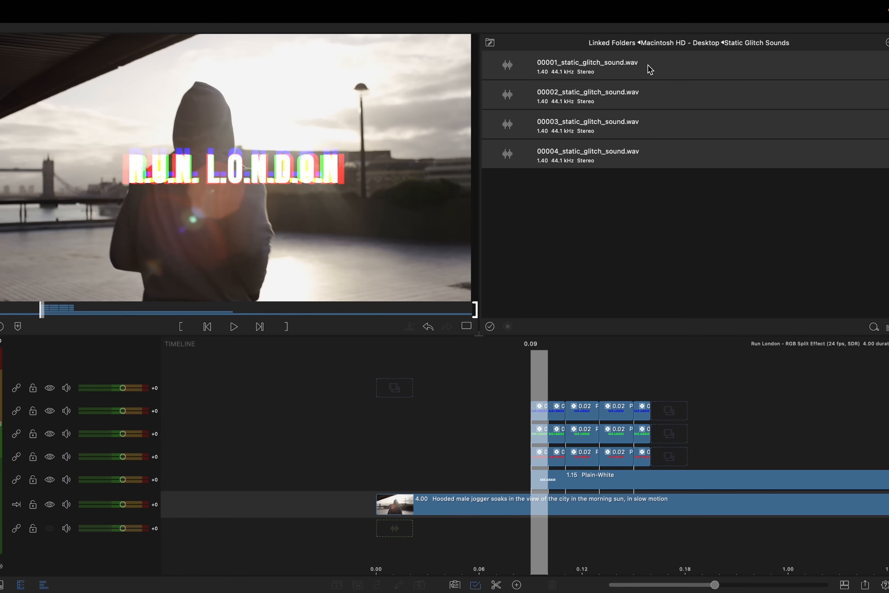
{"action": "mouse_move", "coordinate": [662, 96]}
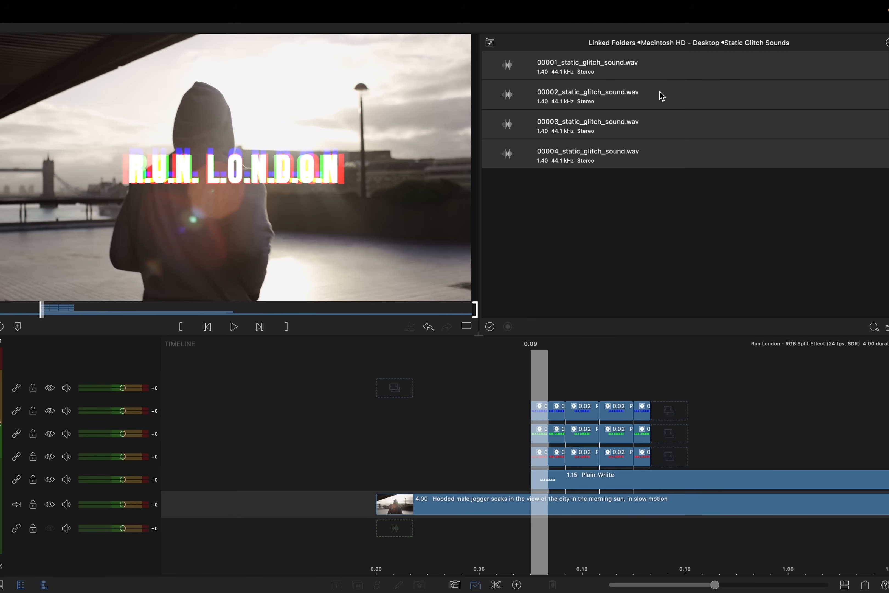
Step: Place 00004_static_glitch_sound on its own track, trimmed to 0.08 under the glitch pieces
{"action": "left_click_drag", "start_coordinate": [587, 153], "coordinate": [536, 530]}
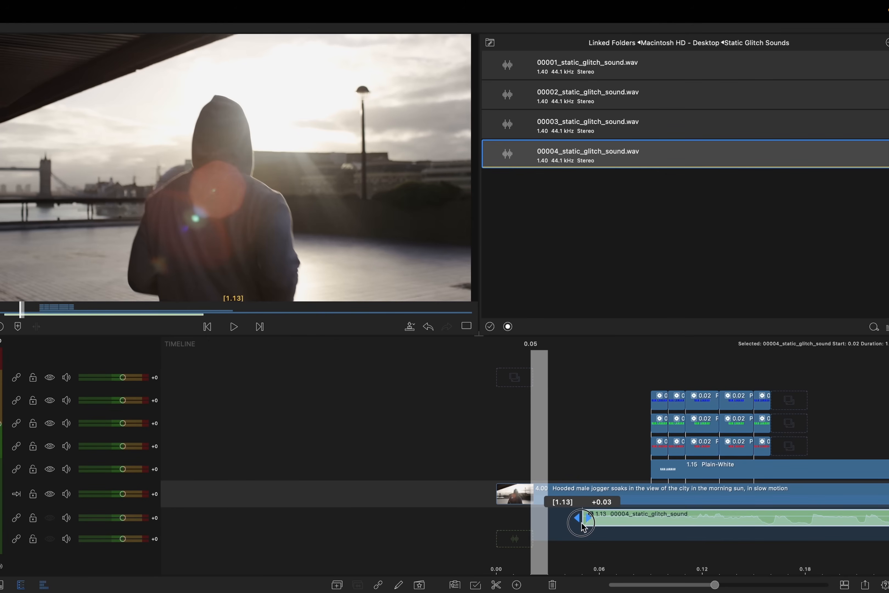
{"action": "left_click_drag", "start_coordinate": [581, 522], "coordinate": [655, 522]}
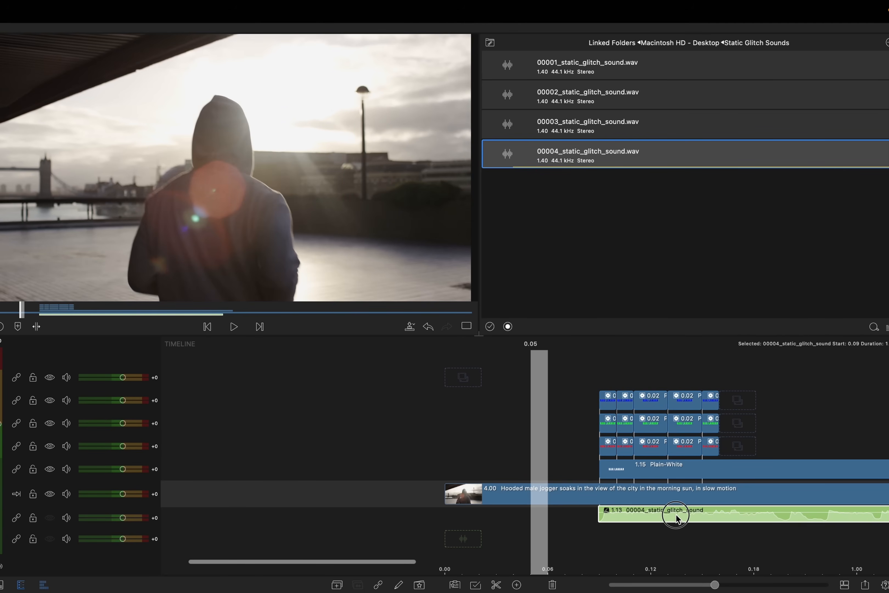
{"action": "left_click_drag", "start_coordinate": [681, 516], "coordinate": [669, 518]}
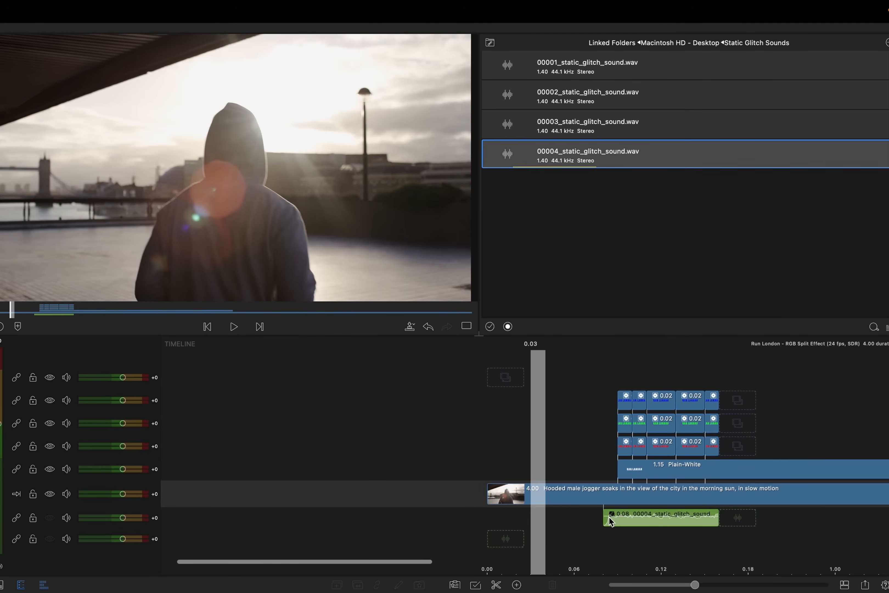
{"action": "left_click", "coordinate": [233, 327]}
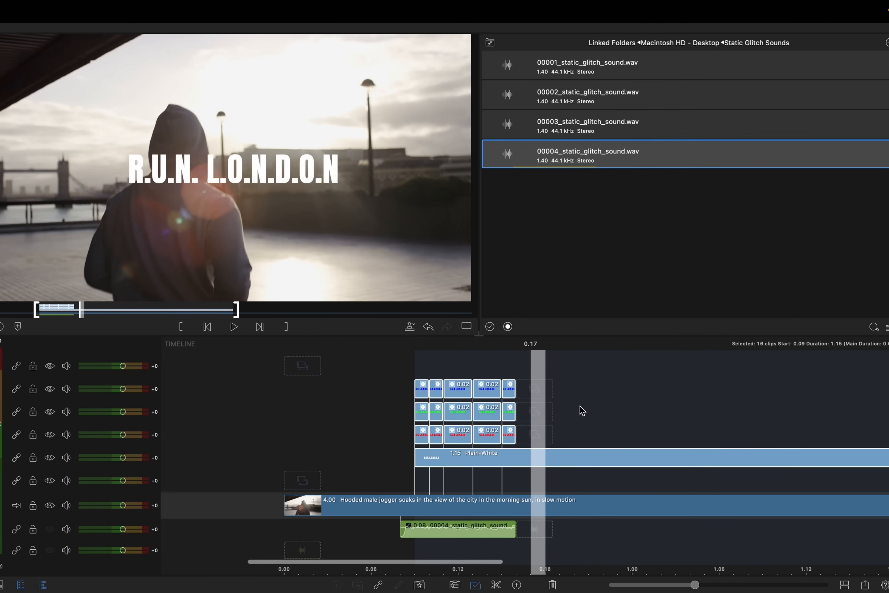
{"action": "mouse_move", "coordinate": [543, 393]}
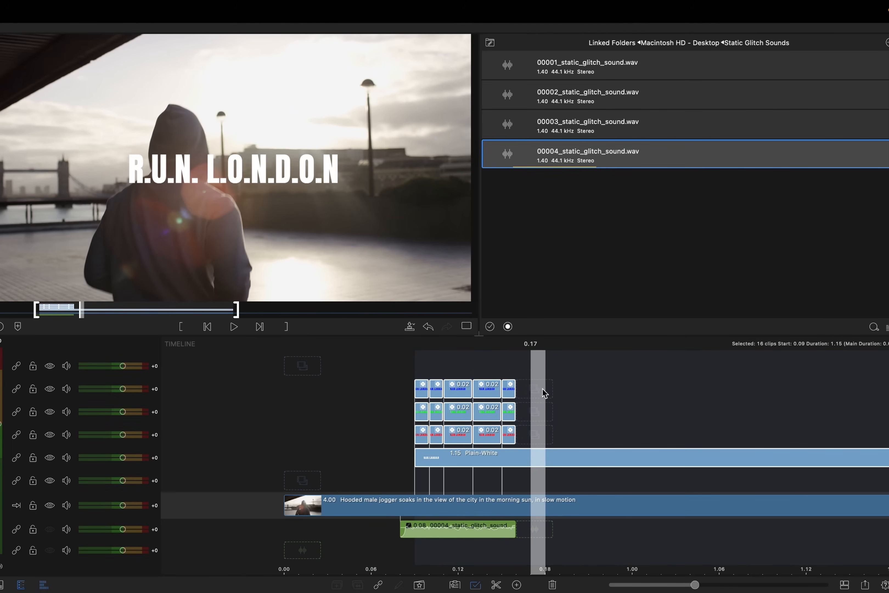
Step: Bring in the dark overlay clip and set its Blend Mode to Overlay
{"action": "left_click", "coordinate": [490, 42]}
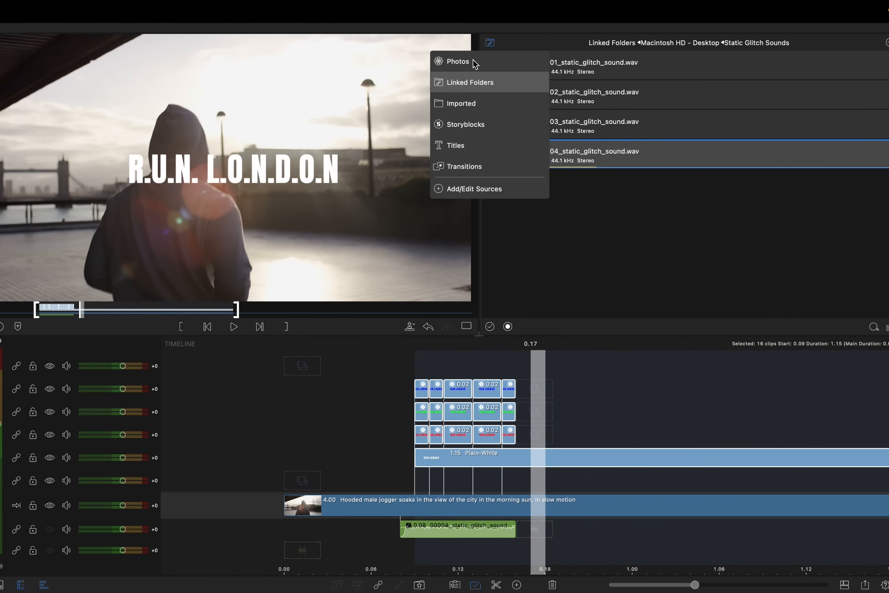
{"action": "left_click", "coordinate": [457, 62]}
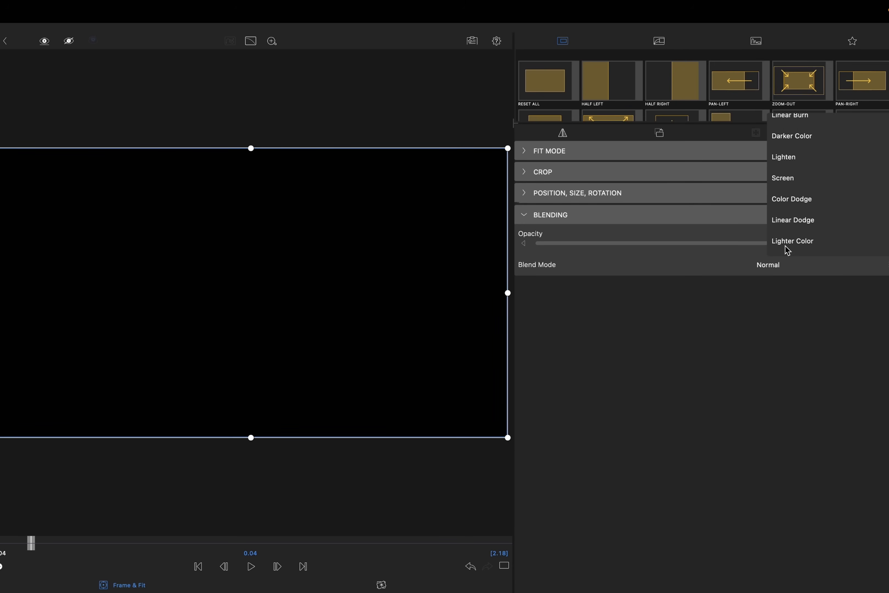
{"action": "left_click", "coordinate": [788, 209]}
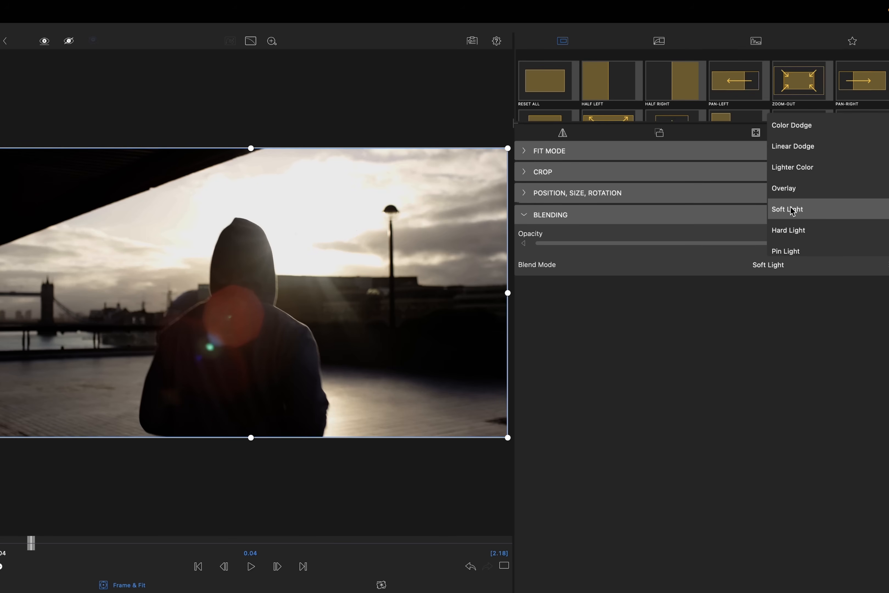
{"action": "left_click", "coordinate": [784, 187]}
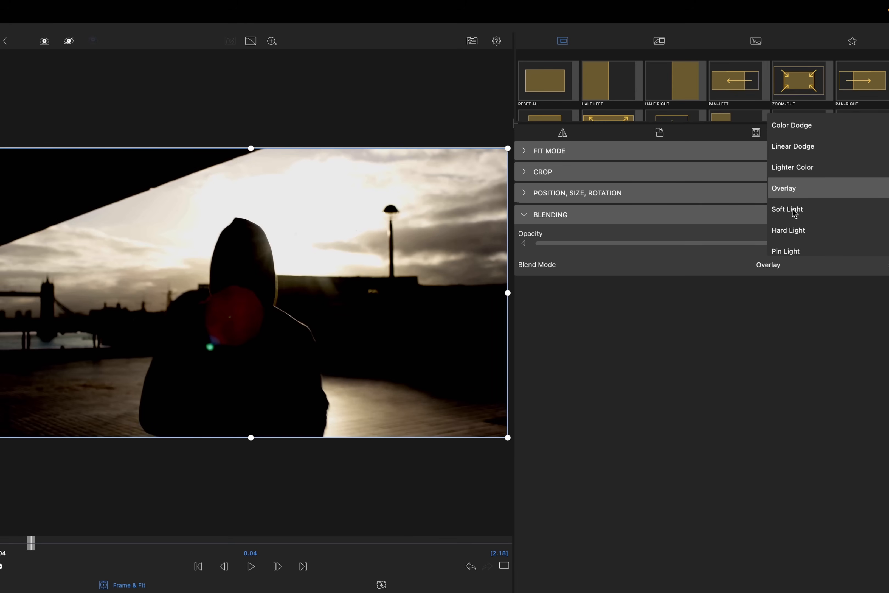